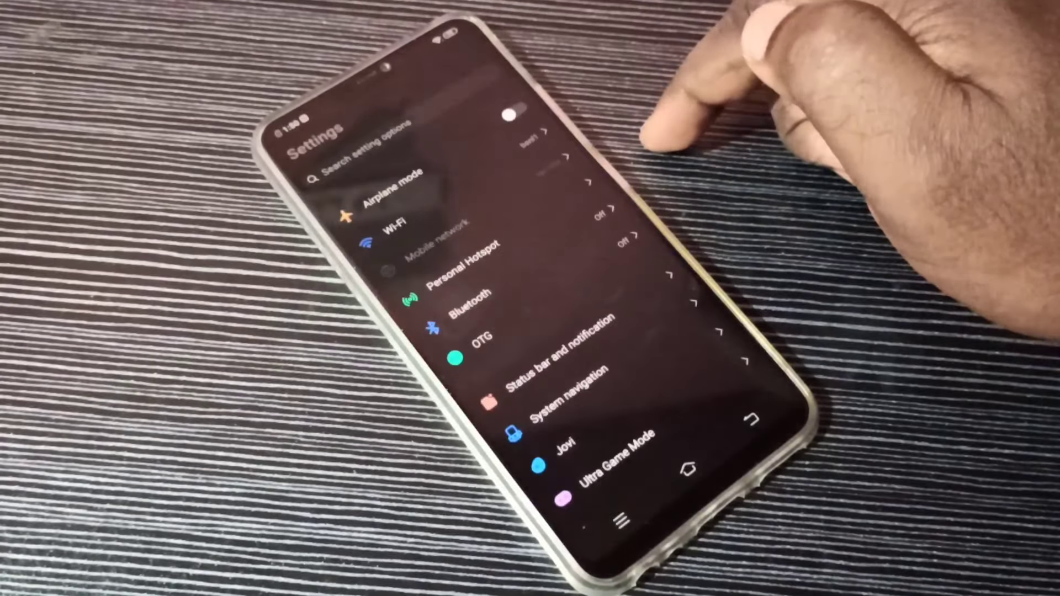
{"action": "scroll", "scroll_direction": "down", "scroll_amount": 3}
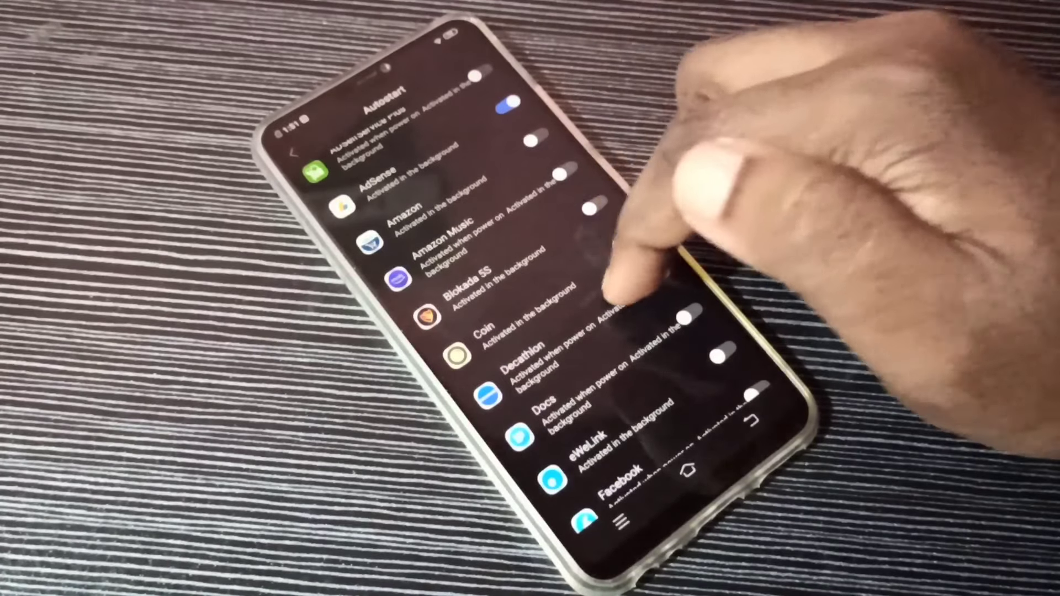
{"action": "scroll", "scroll_direction": "down", "scroll_amount": 3}
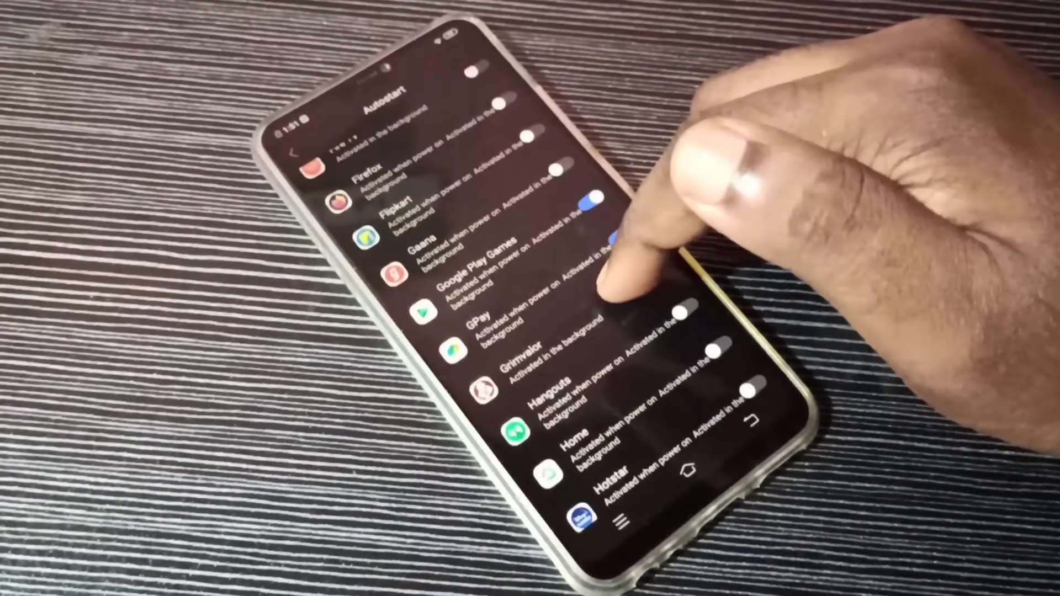
{"action": "scroll", "scroll_direction": "down", "scroll_amount": 3}
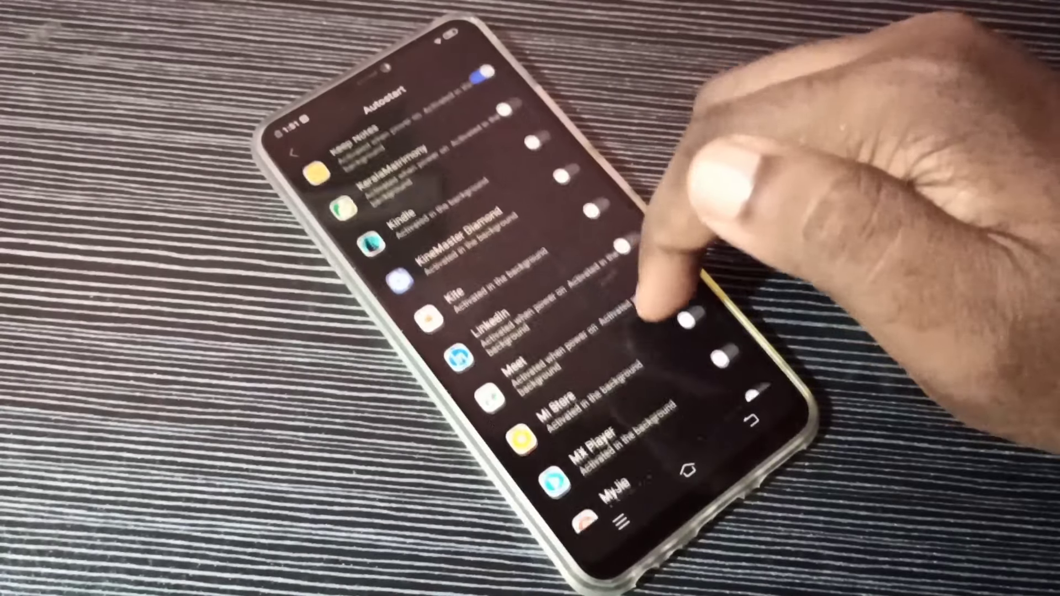
{"action": "scroll", "scroll_direction": "down", "scroll_amount": 3}
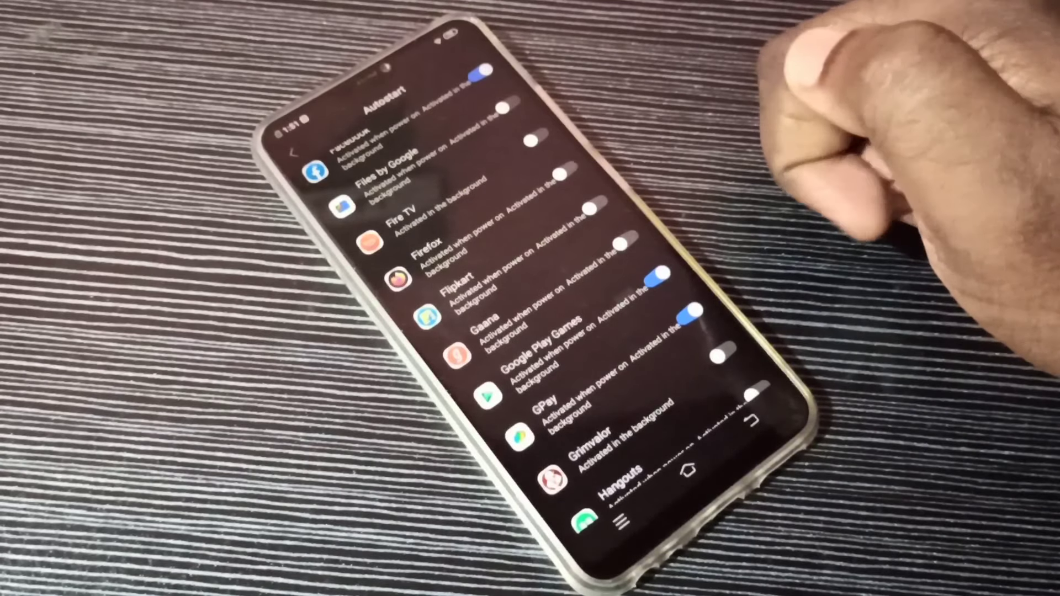
{"action": "scroll", "scroll_direction": "up", "scroll_amount": 3}
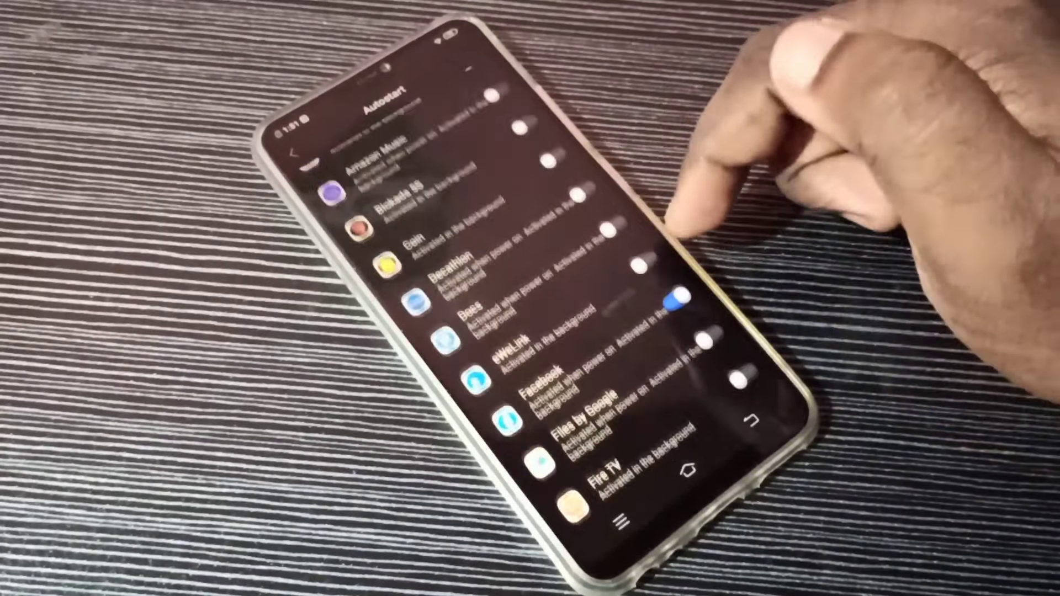